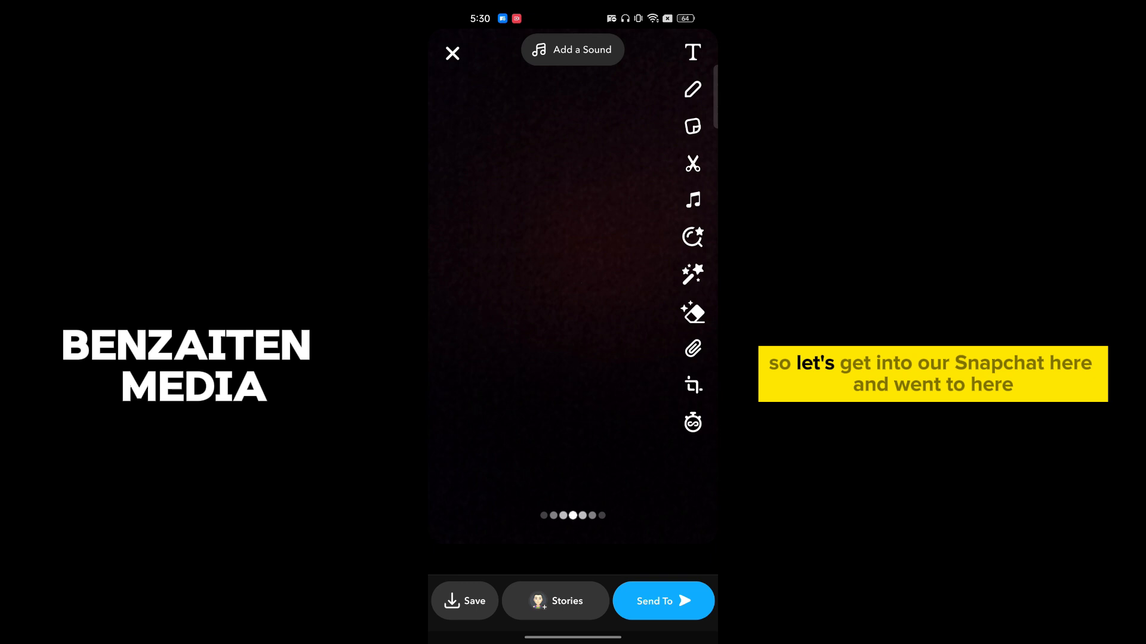
Discard the captured snap and return to the camera screen.
left_click(452, 52)
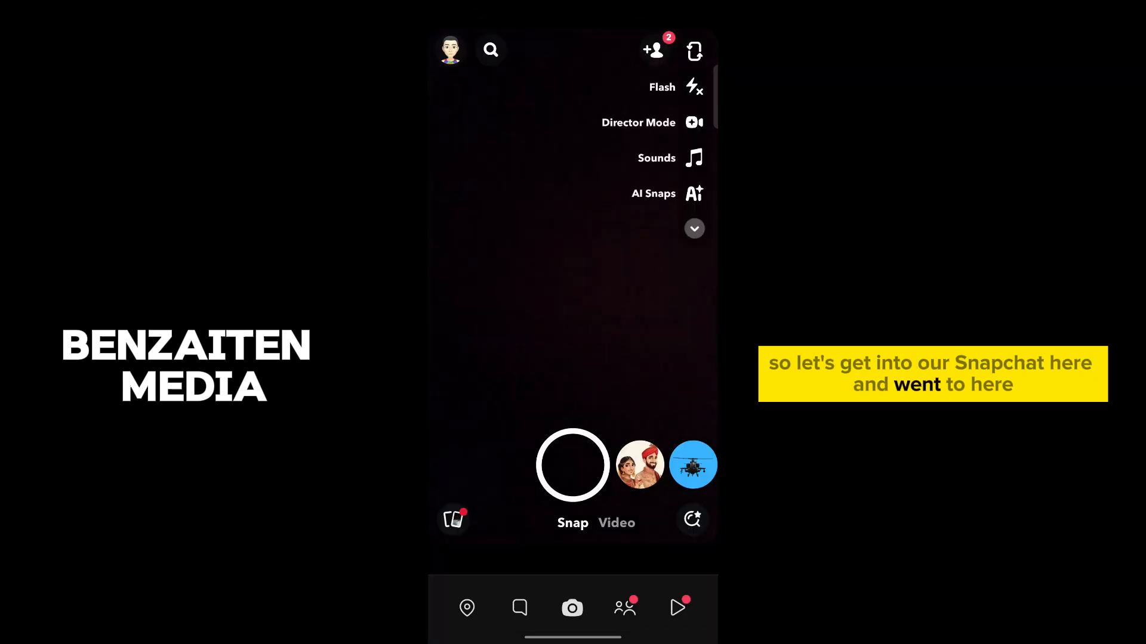
Browse the chat feed, viewing the My AI chat options and an empty conversation, then return to the list.
left_click(520, 608)
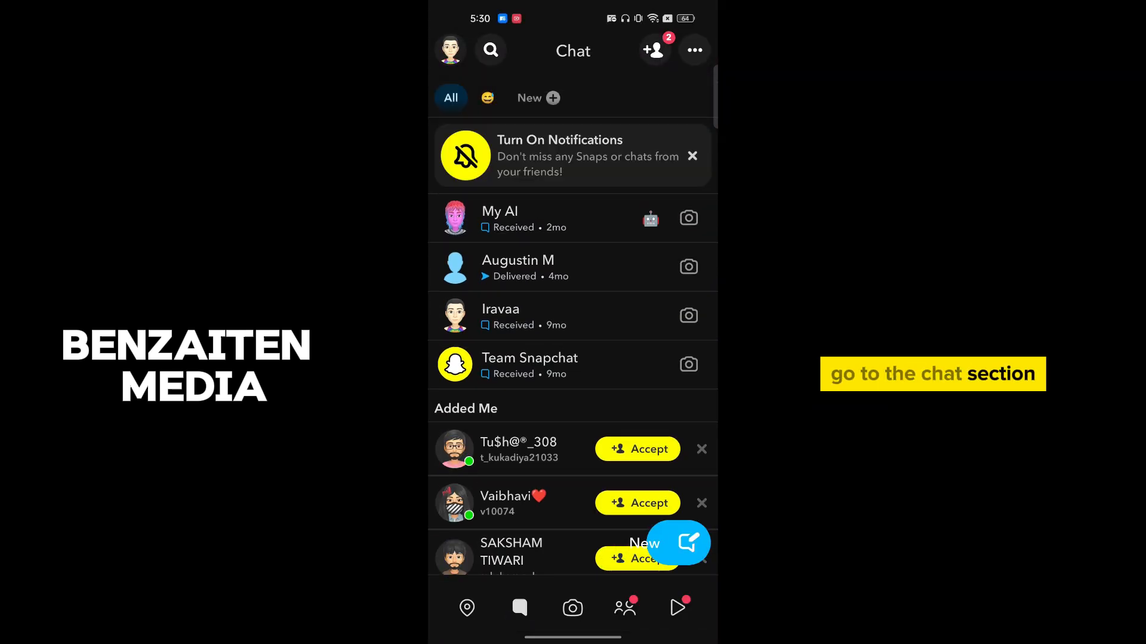
left_click(501, 217)
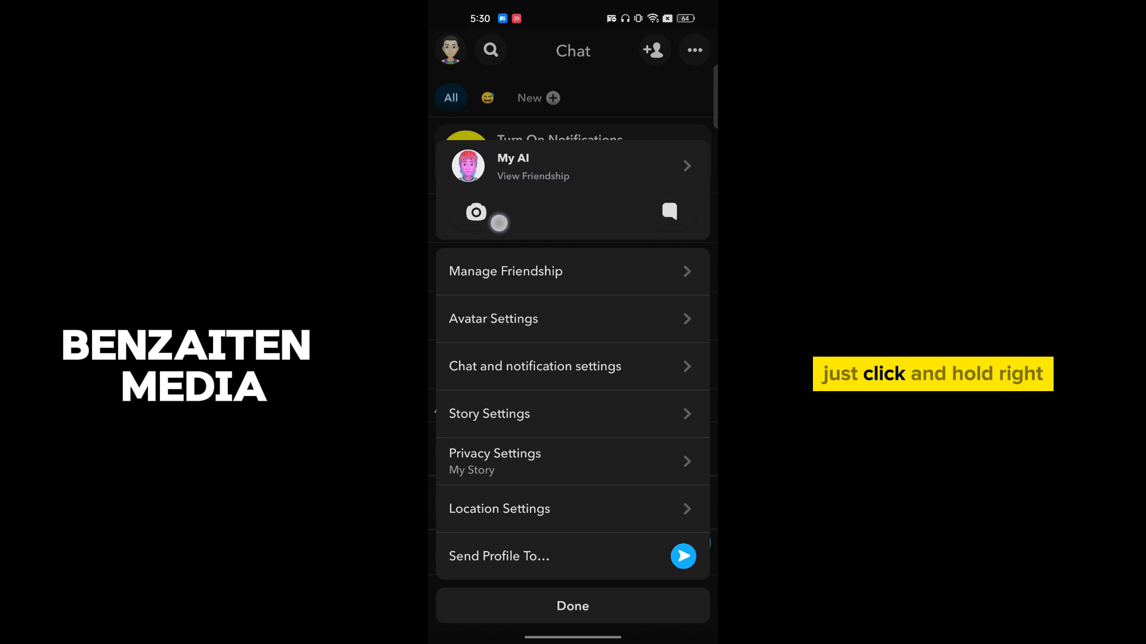
left_click(573, 606)
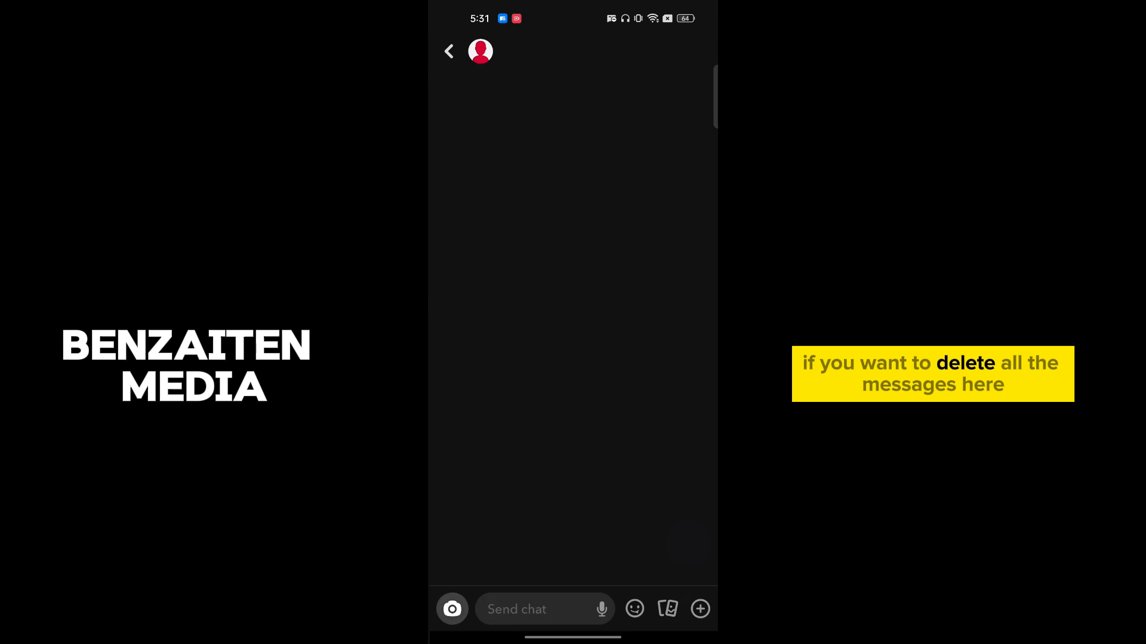
left_click(449, 52)
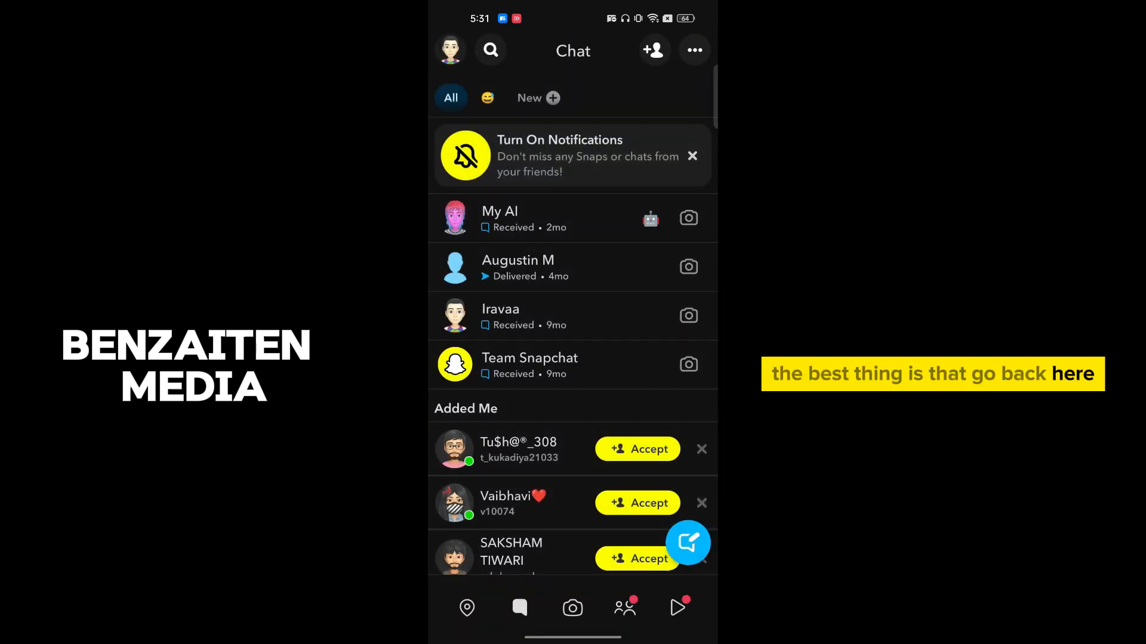
left_click(517, 267)
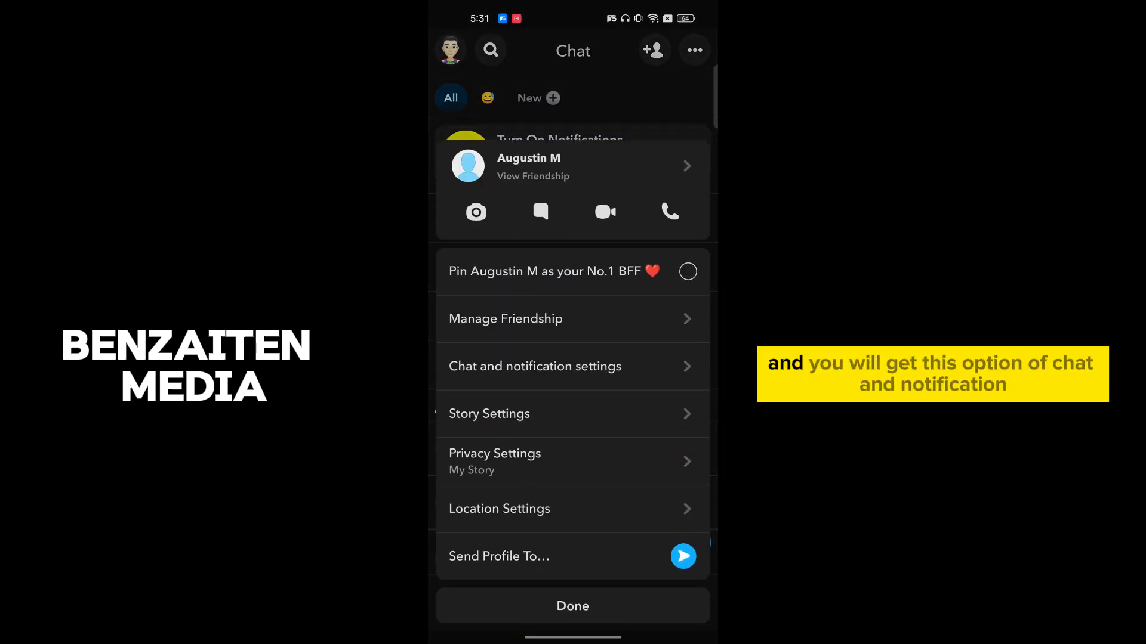
left_click(534, 366)
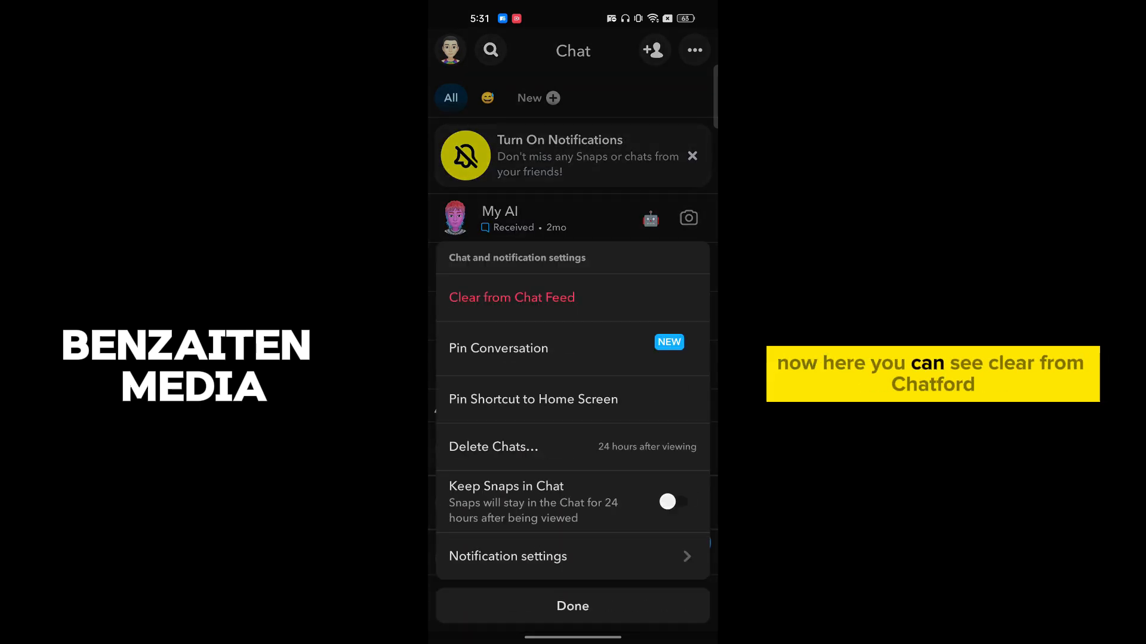
left_click(511, 297)
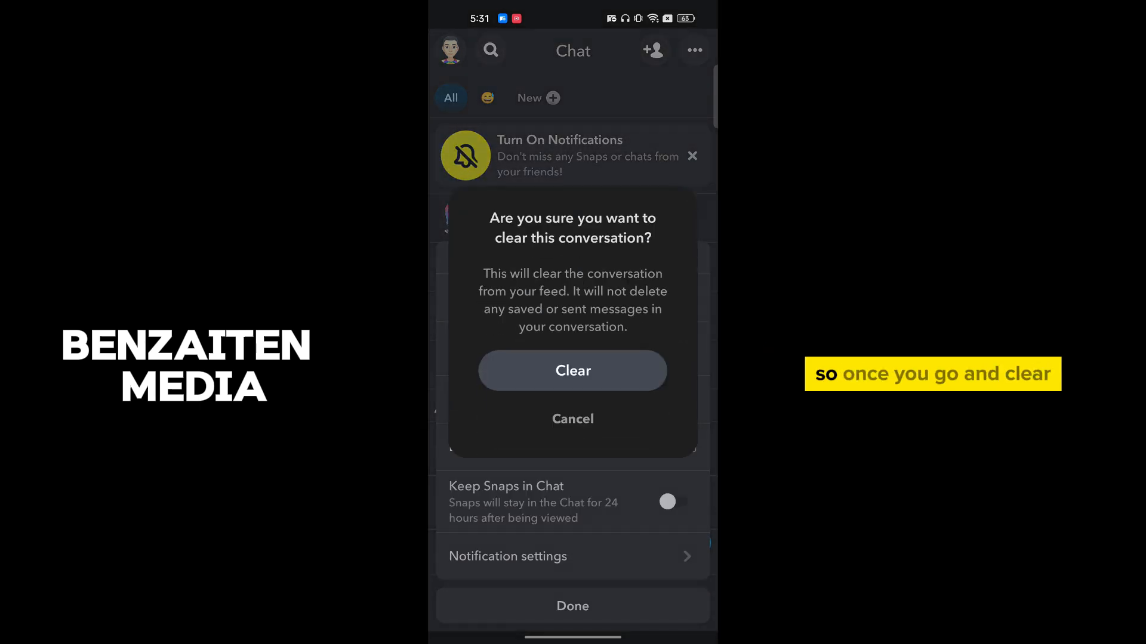
left_click(572, 370)
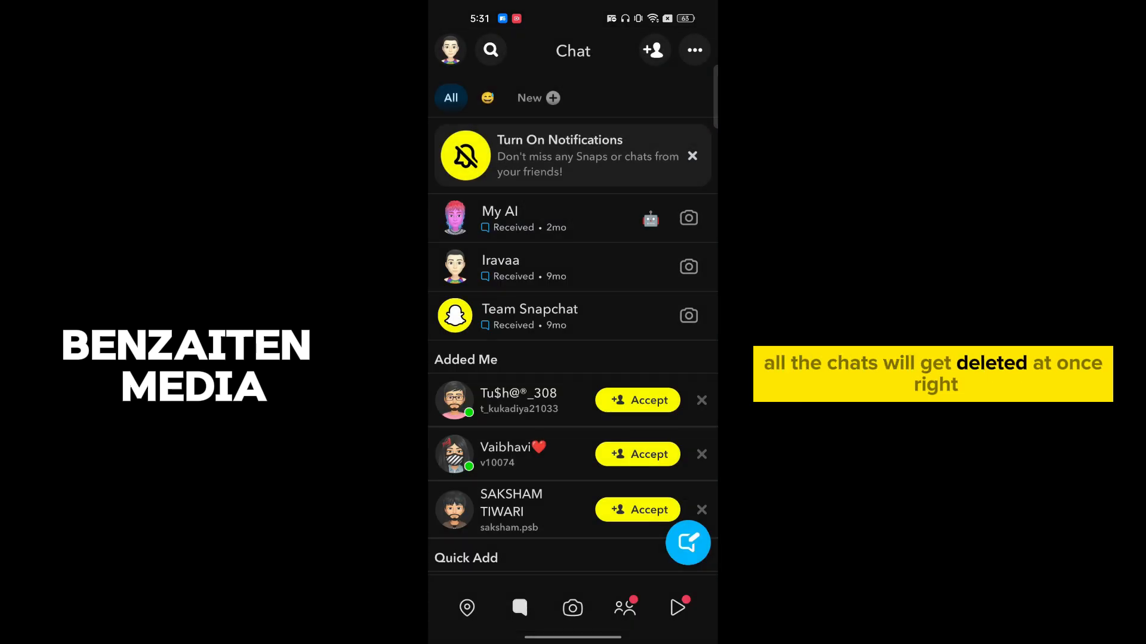